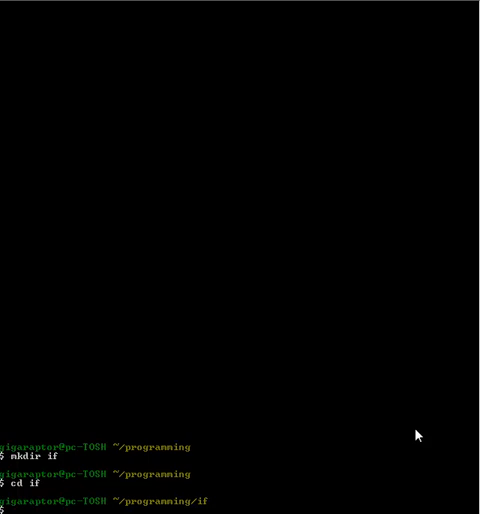
- Run nano main.c in the if directory to create a new C source file
{"action": "type", "text": "nan"}
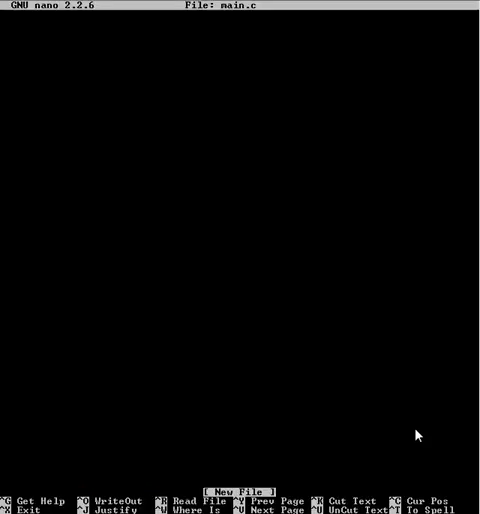
- Write #include <stdio.h> and an int main() returning 0, then save main.c
{"action": "type", "text": "#include <stdi"}
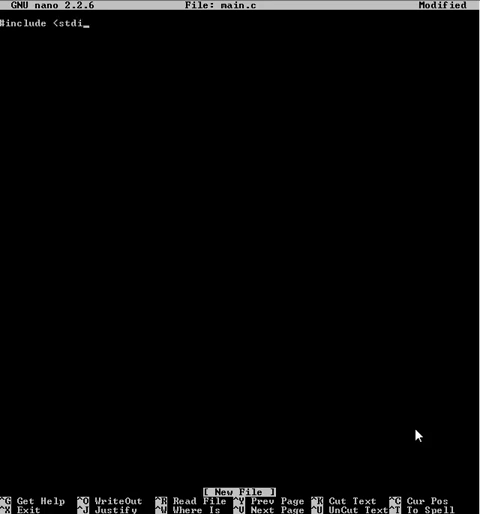
{"action": "type", "text": "o.h>"}
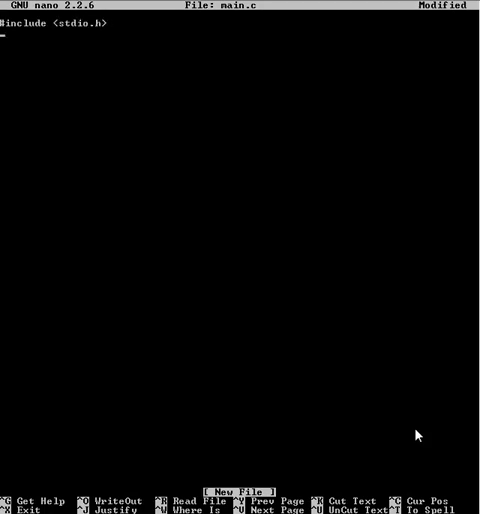
{"action": "type", "text": "int mai"}
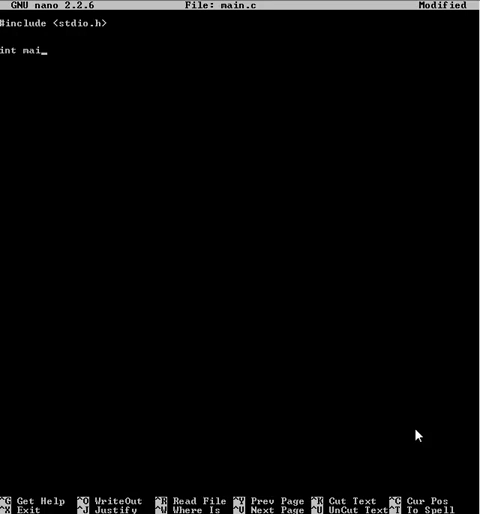
{"action": "type", "text": "n()"}
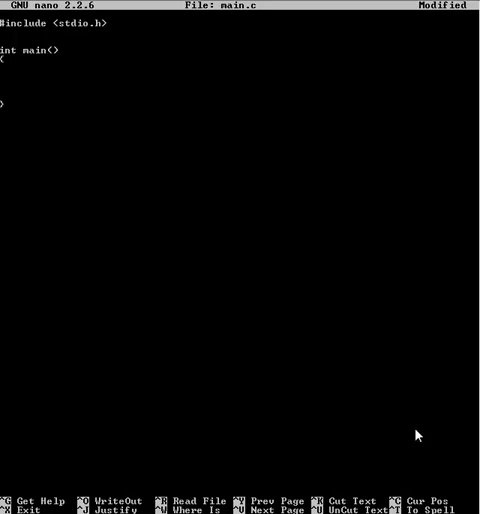
{"action": "type", "text": "re"}
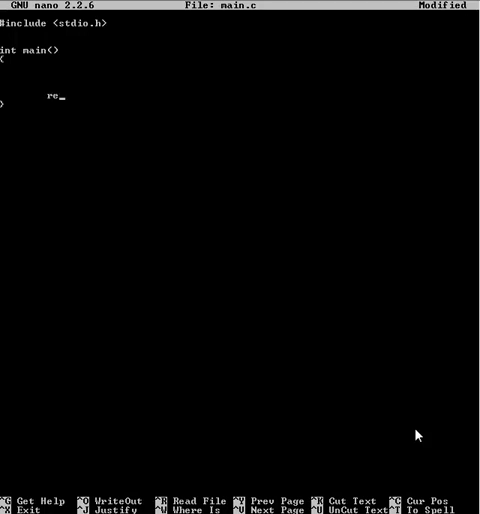
{"action": "type", "text": "turn 0;"}
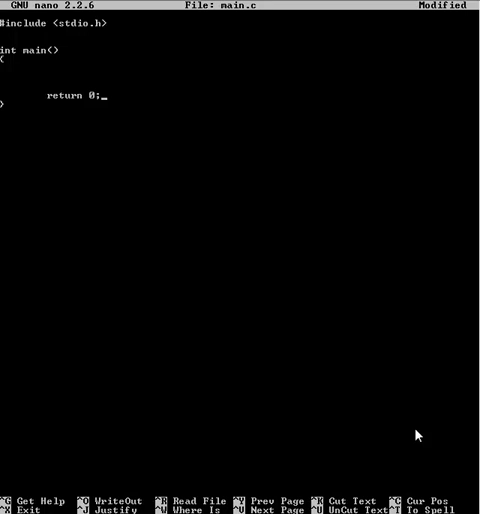
{"action": "key", "text": "ctrl+o"}
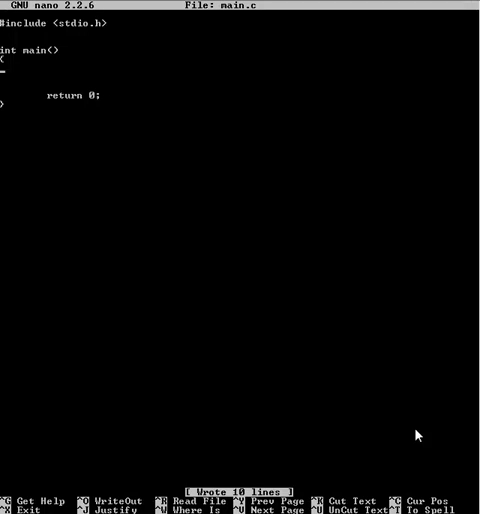
- Declare int myage; and char myfirstinitial; on separate lines inside main()
{"action": "type", "text": "int"}
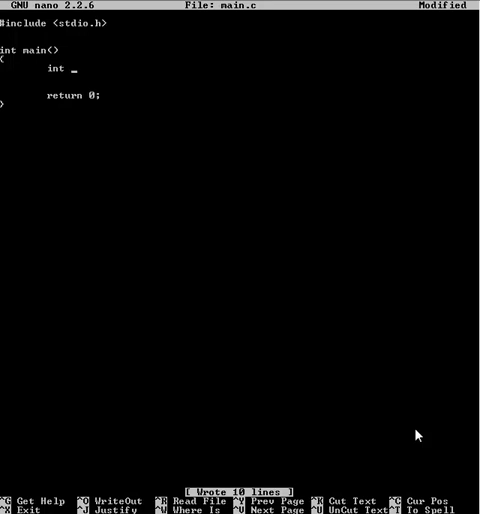
{"action": "type", "text": "m"}
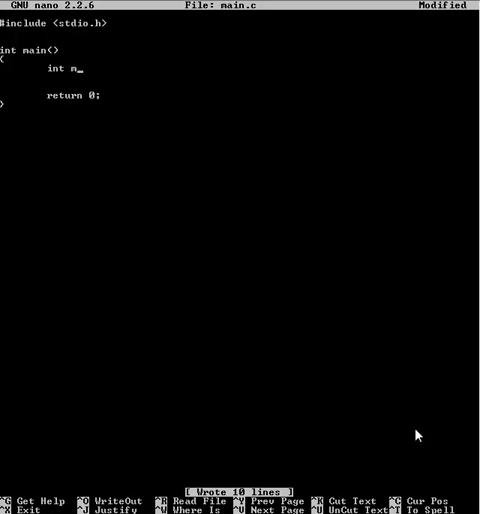
{"action": "type", "text": "yage"}
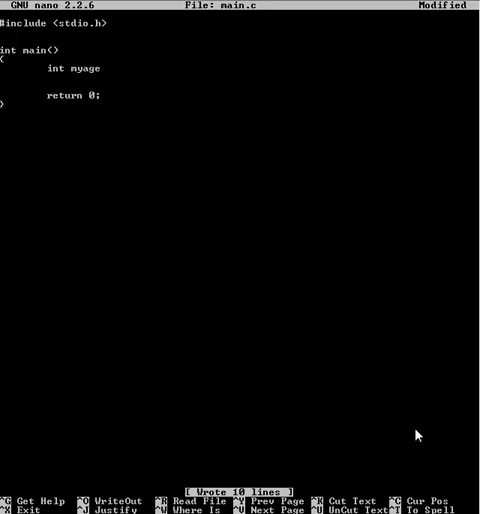
{"action": "type", "text": "char"}
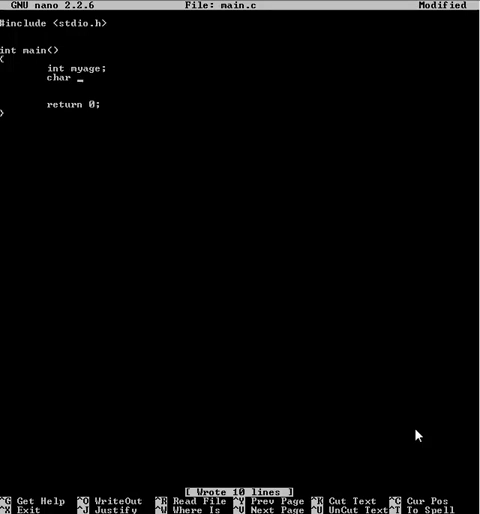
{"action": "type", "text": "myfir"}
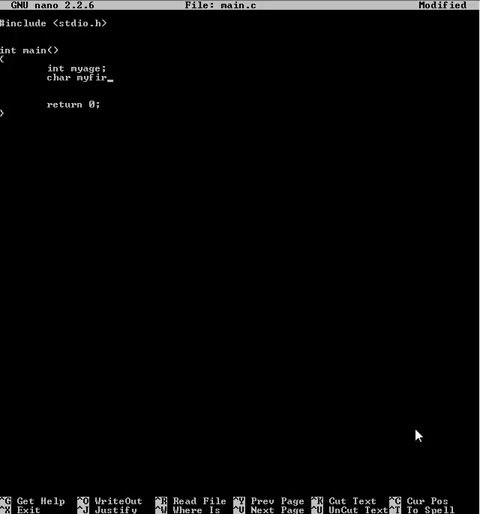
{"action": "type", "text": "stinti"}
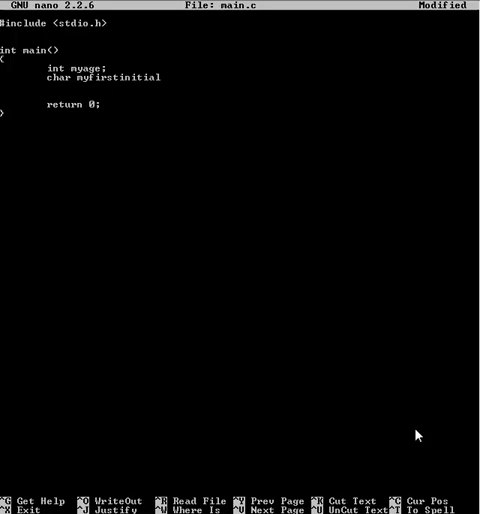
{"action": "type", "text": ";"}
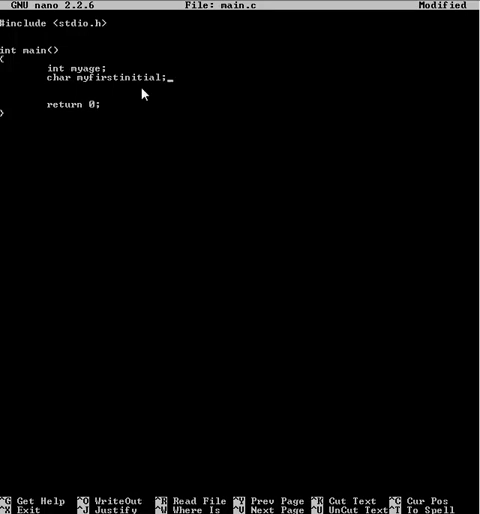
{"action": "mouse_move", "coordinate": [64, 82]}
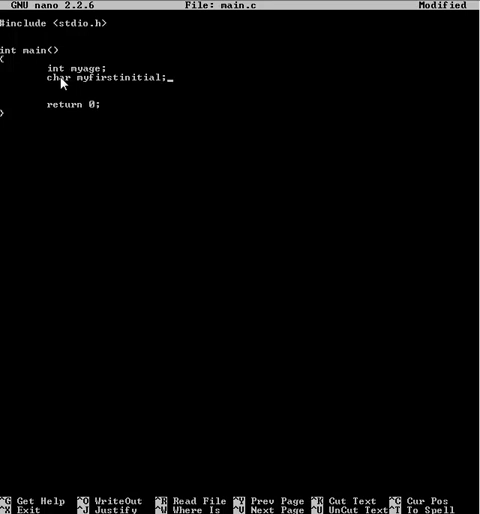
{"action": "mouse_move", "coordinate": [112, 52]}
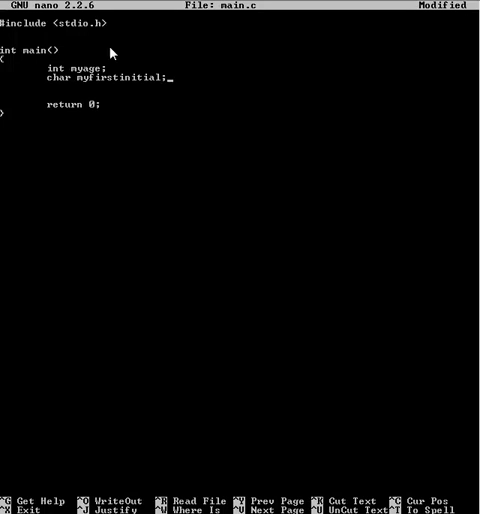
{"action": "mouse_move", "coordinate": [236, 90]}
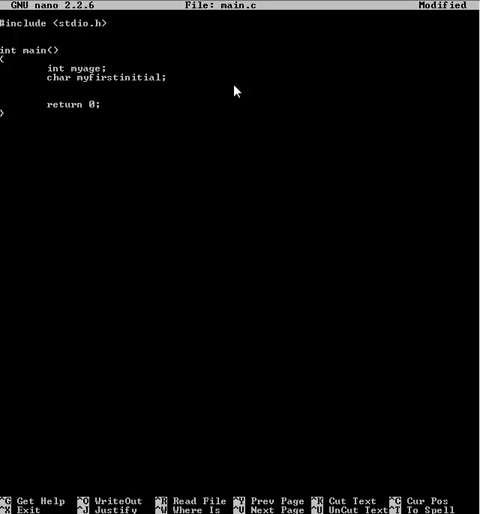
{"action": "mouse_move", "coordinate": [107, 167]}
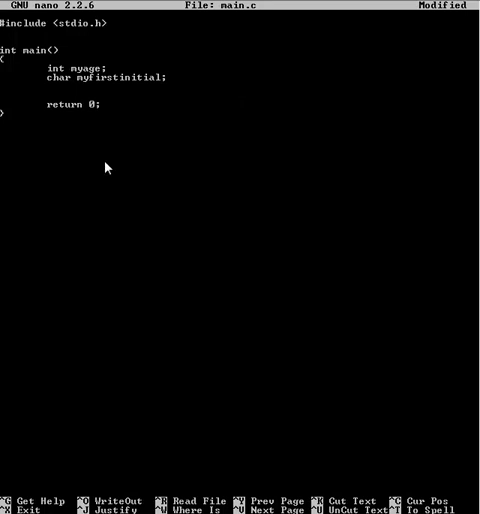
{"action": "mouse_move", "coordinate": [170, 108]}
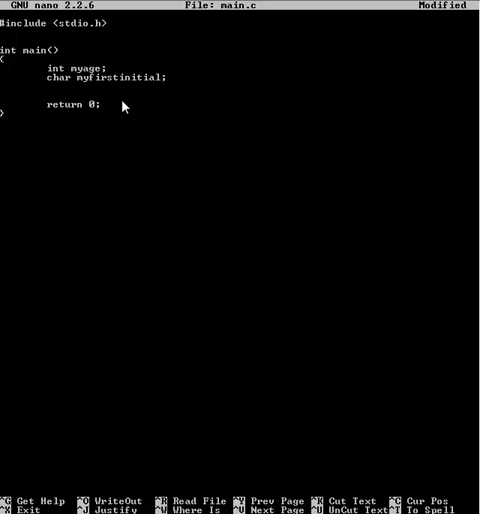
{"action": "mouse_move", "coordinate": [150, 104]}
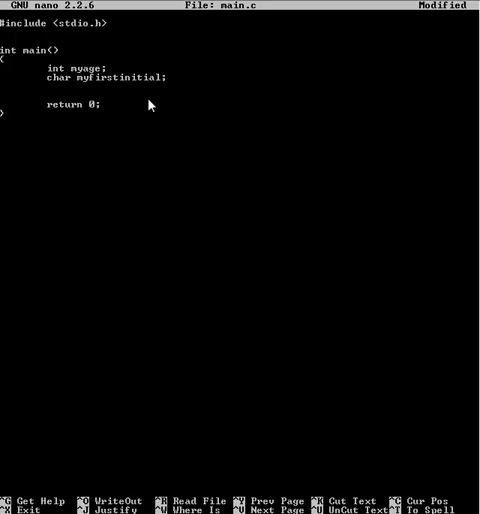
- Add printf("What is your inital\n"); below the declarations and begin a scanf line
{"action": "key", "text": "enter"}
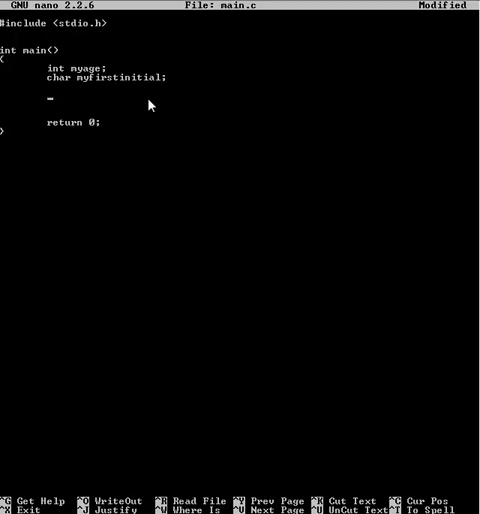
{"action": "type", "text": "printf(\"What"}
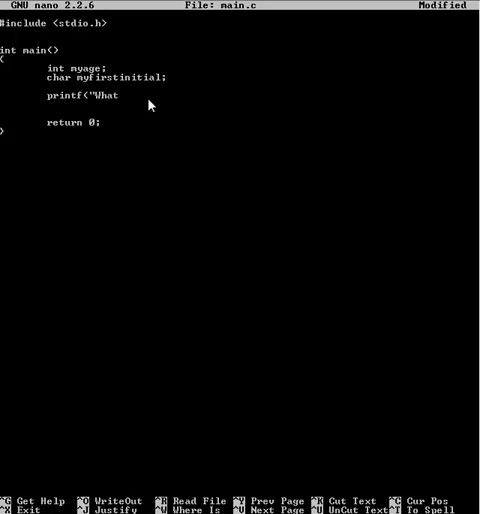
{"action": "key", "text": "BackSpace"}
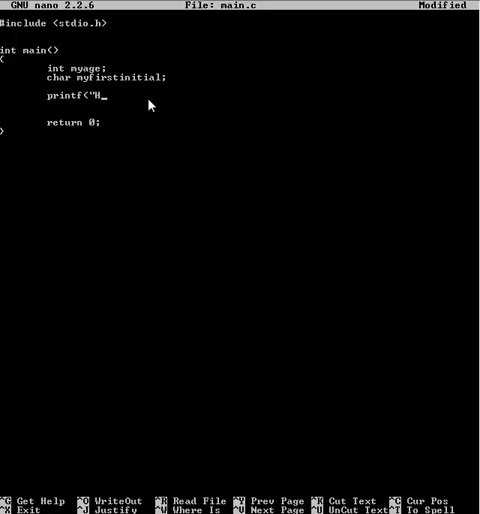
{"action": "type", "text": "hat is your inital"}
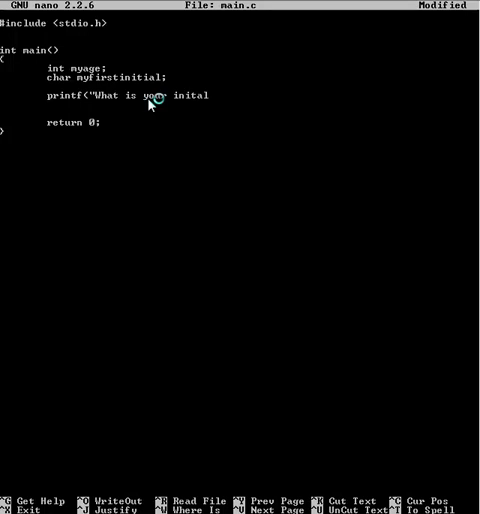
{"action": "type", "text": "\""}
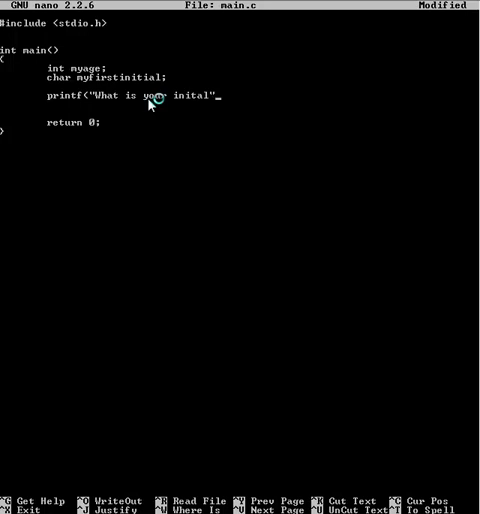
{"action": "type", "text": "\\n"}
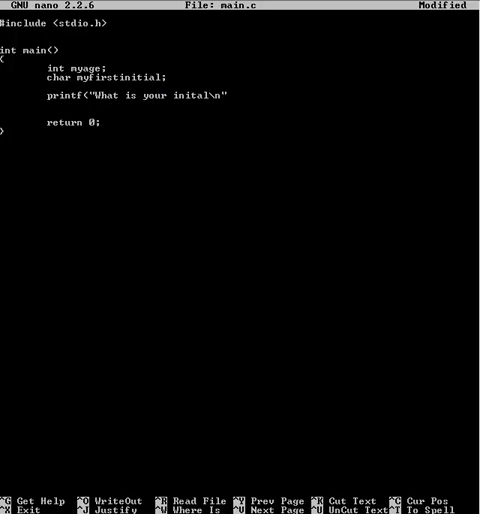
{"action": "type", "text": "\");"}
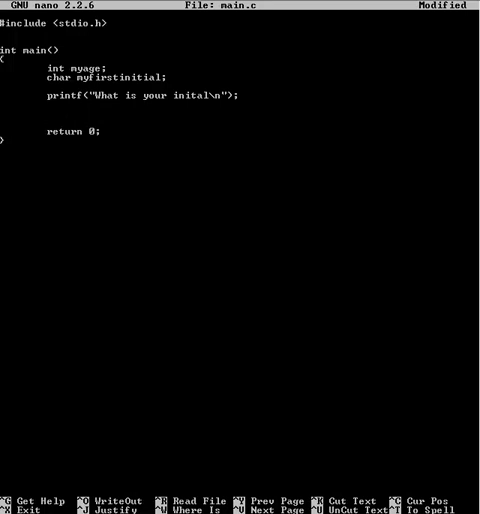
{"action": "type", "text": "scanf("}
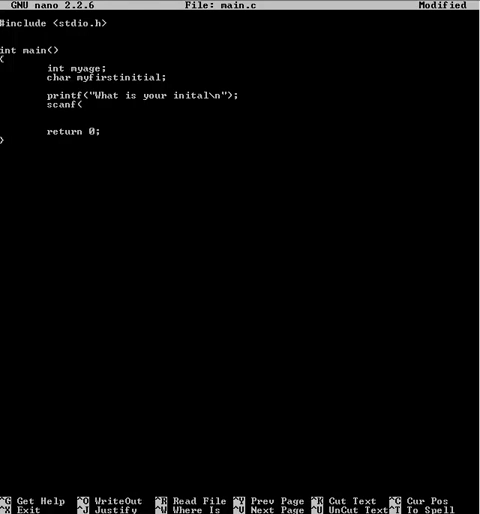
- Complete the line as scanf("%c",&myfirstinitial); and start a new line
{"action": "type", "text": "%"}
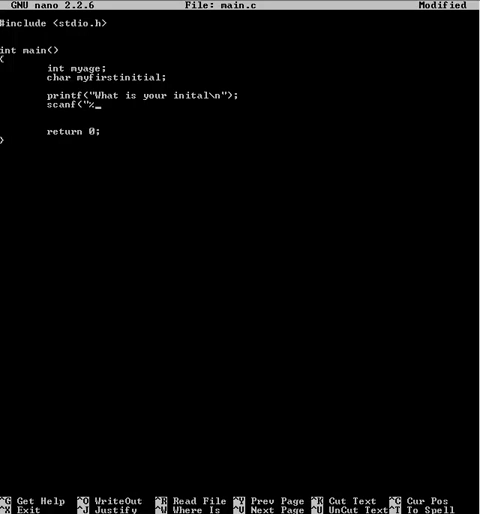
{"action": "type", "text": "d\""}
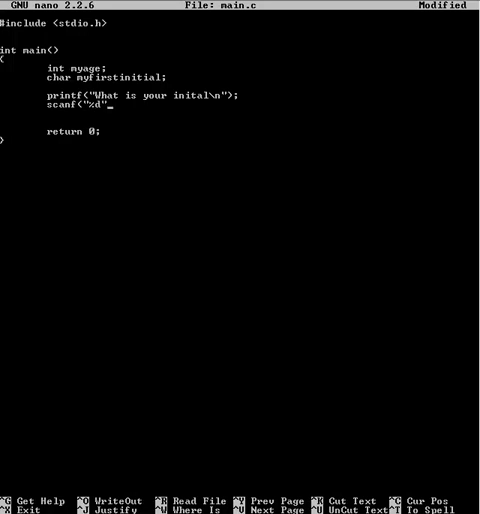
{"action": "type", "text": ","}
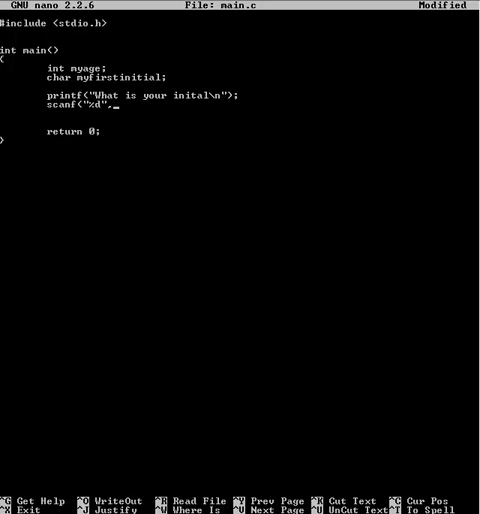
{"action": "type", "text": "&myfi"}
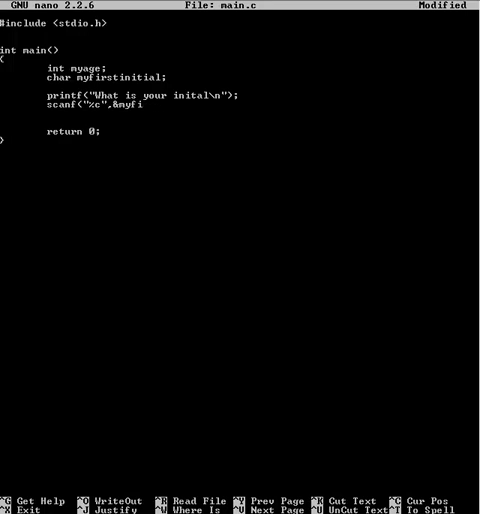
{"action": "type", "text": "rstin"}
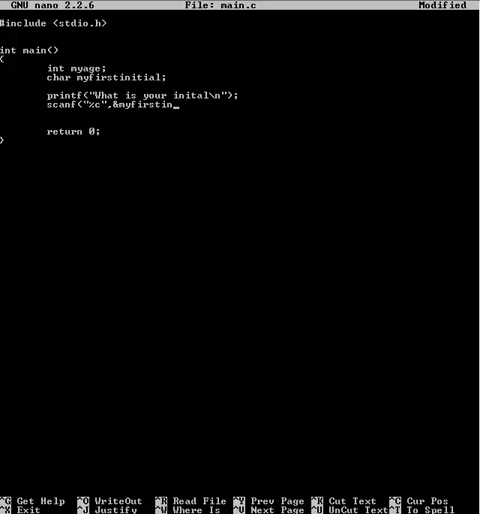
{"action": "type", "text": "itial"}
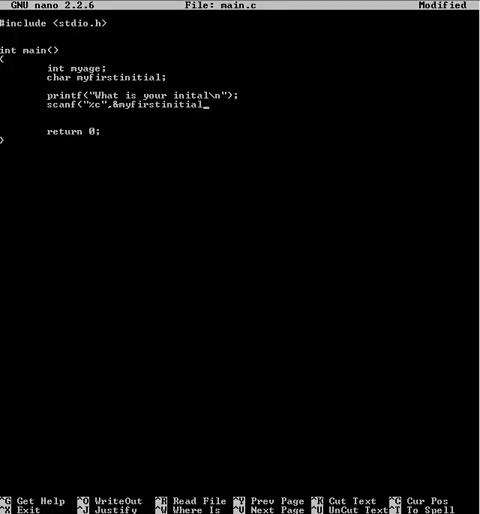
{"action": "type", "text": ");"}
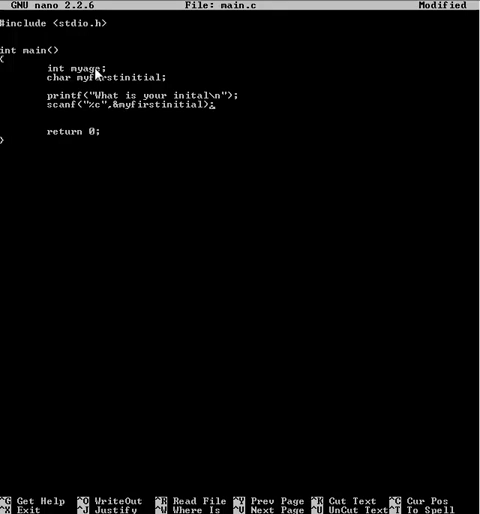
{"action": "mouse_move", "coordinate": [117, 113]}
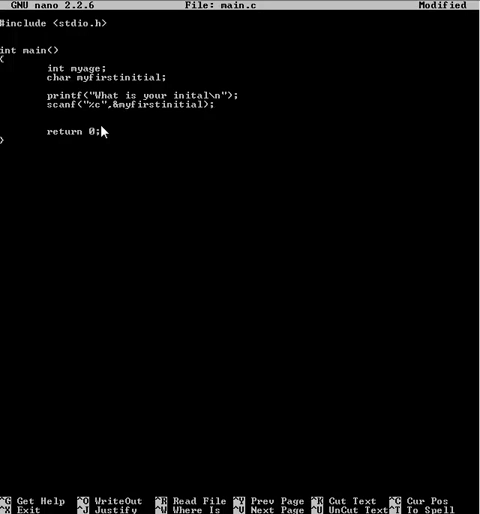
{"action": "mouse_move", "coordinate": [137, 134]}
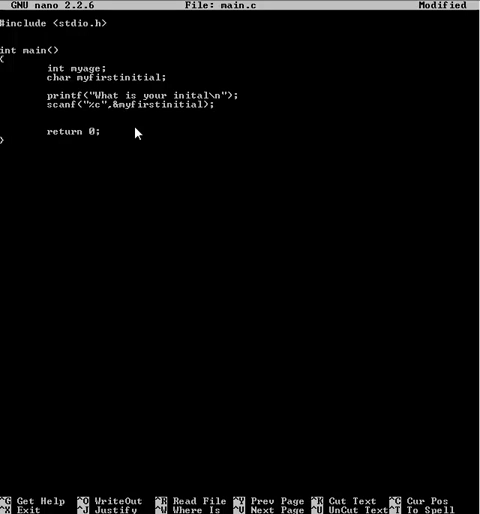
{"action": "mouse_move", "coordinate": [115, 115]}
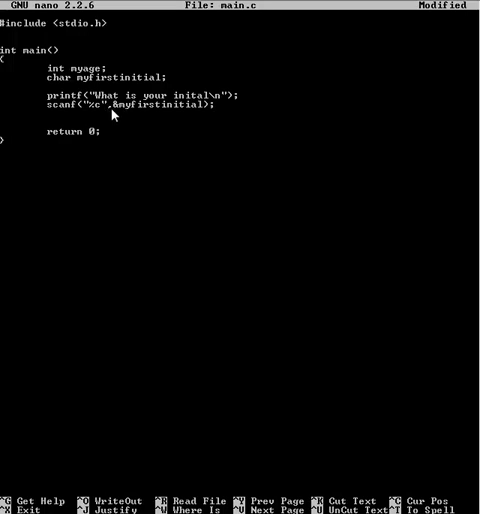
{"action": "mouse_move", "coordinate": [86, 94]}
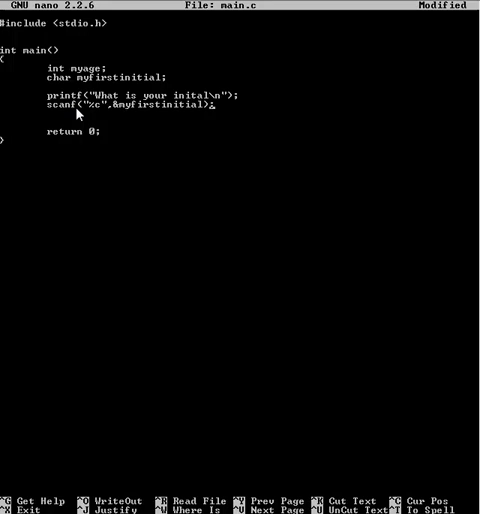
{"action": "mouse_move", "coordinate": [105, 113]}
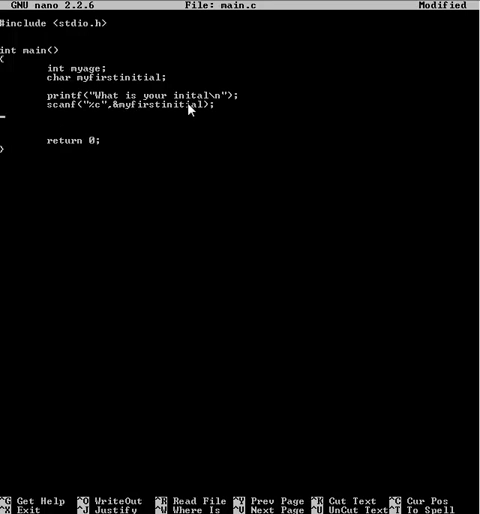
- Add printf("What is your age?\n"); and add a question mark to the initial prompt
{"action": "type", "text": "print"}
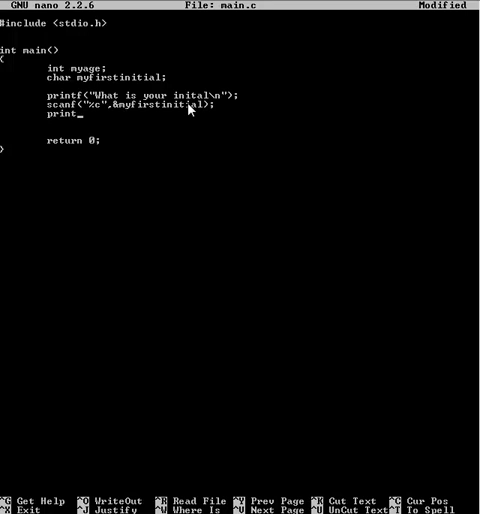
{"action": "type", "text": "f(\""}
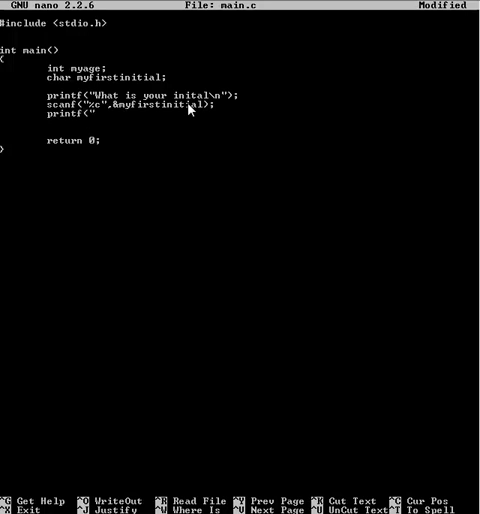
{"action": "type", "text": "What is"}
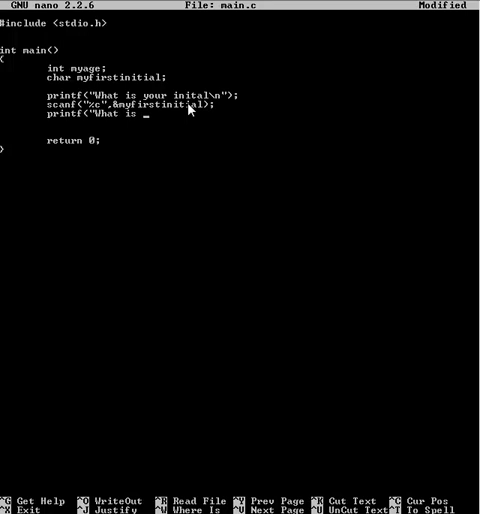
{"action": "type", "text": "your ah"}
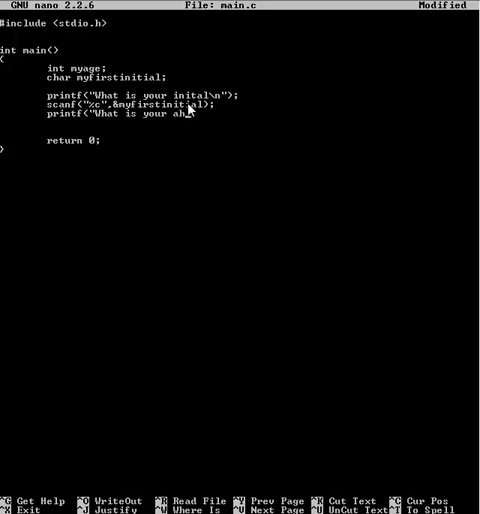
{"action": "type", "text": "ge"}
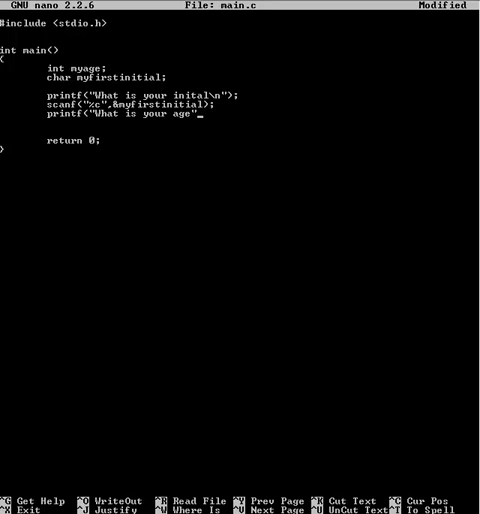
{"action": "type", "text": ")"}
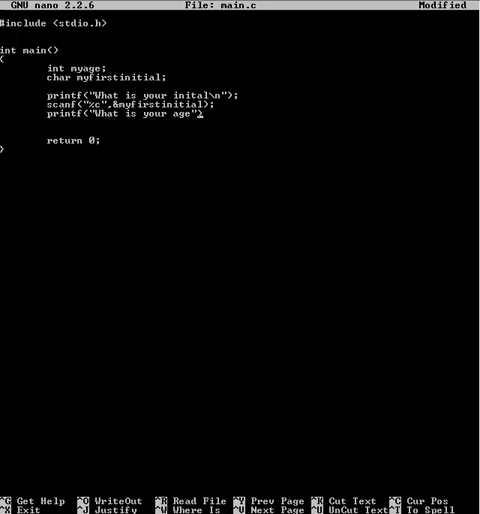
{"action": "type", "text": "\\n"}
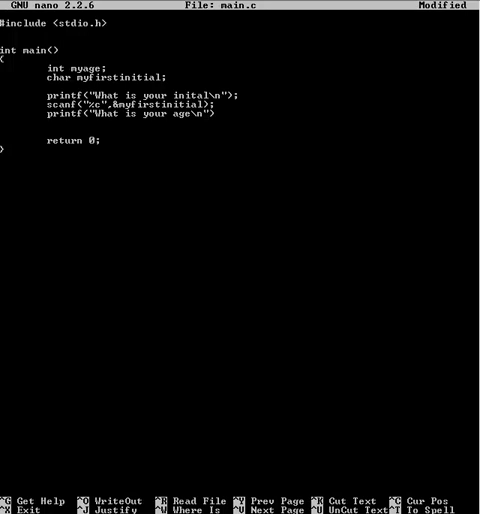
{"action": "type", "text": "?"}
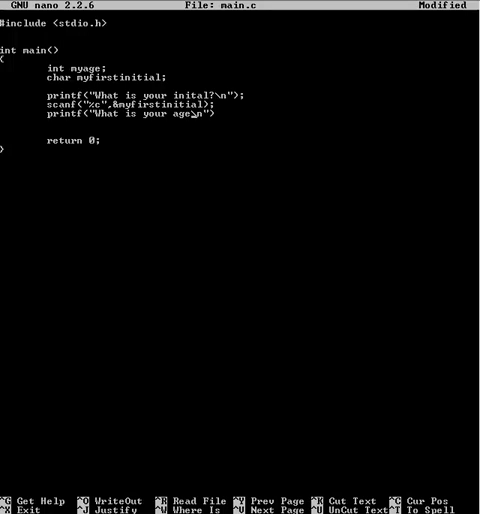
{"action": "type", "text": "?"}
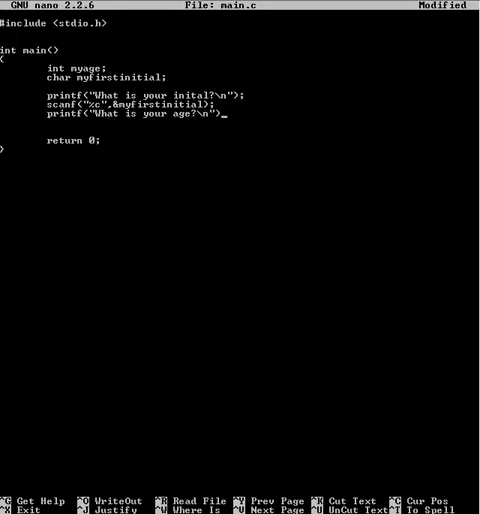
{"action": "type", "text": ";"}
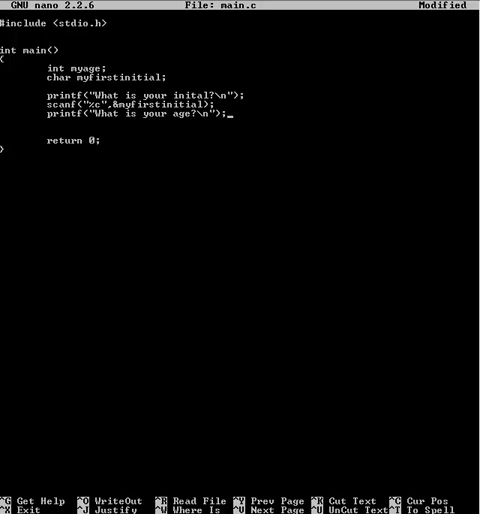
{"action": "mouse_move", "coordinate": [404, 158]}
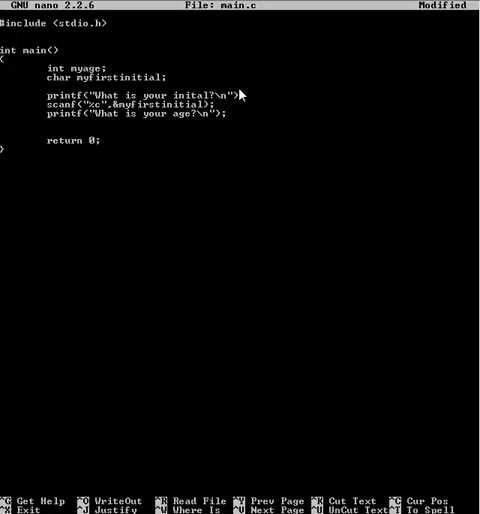
{"action": "mouse_move", "coordinate": [232, 112]}
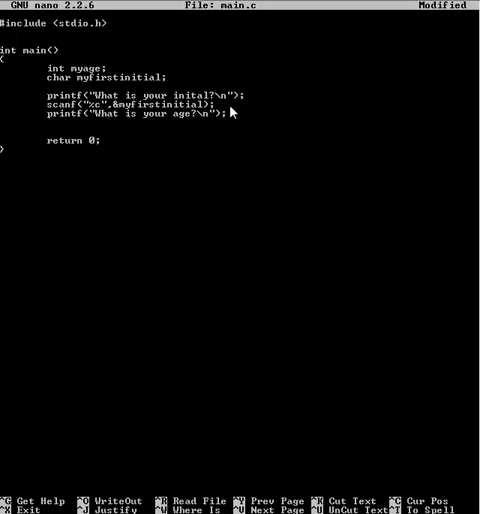
{"action": "mouse_move", "coordinate": [393, 144]}
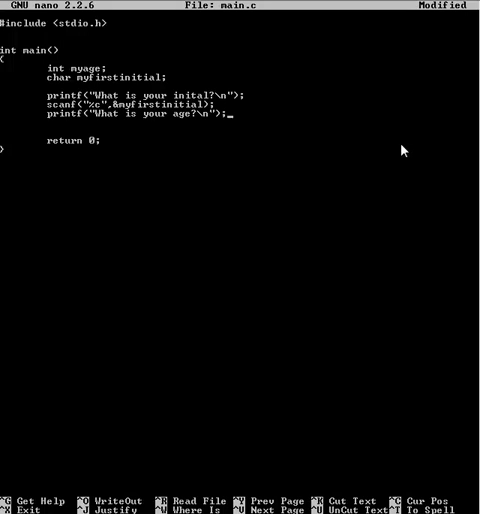
{"action": "mouse_move", "coordinate": [271, 110]}
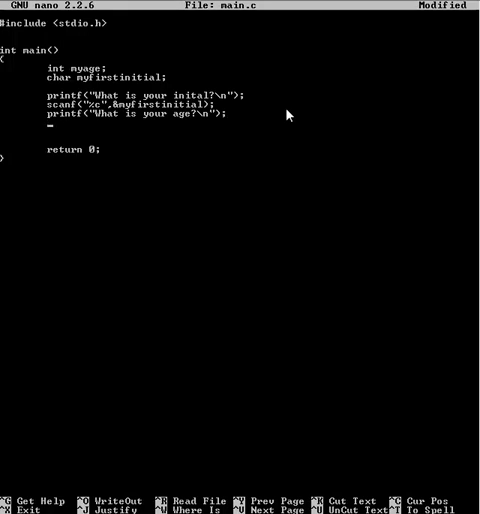
- Finish scanf("%d",&myage); beneath the age prompt
{"action": "type", "text": "scanf(\"%d\","}
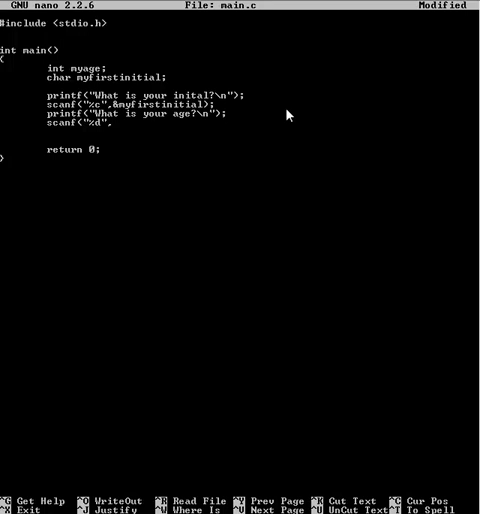
{"action": "type", "text": "&"}
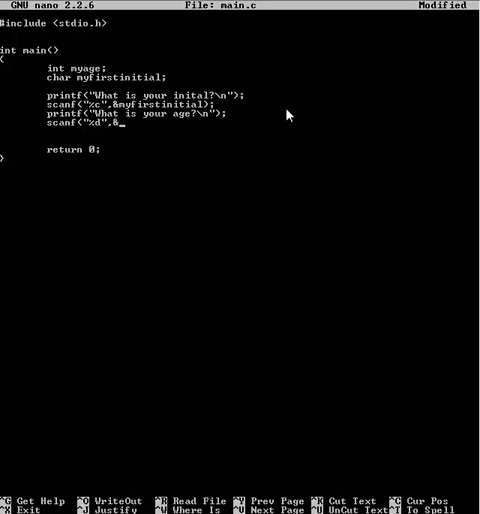
{"action": "type", "text": "myage"}
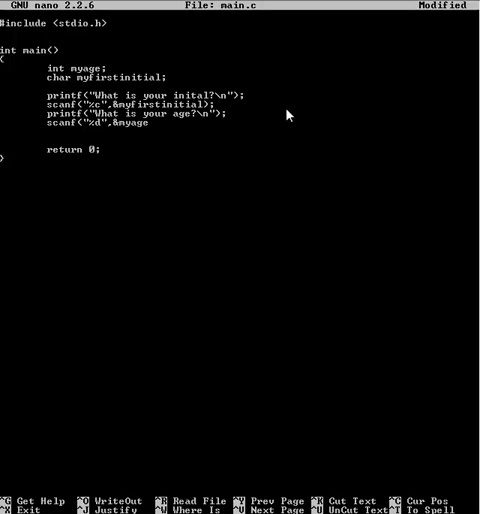
{"action": "type", "text": ";"}
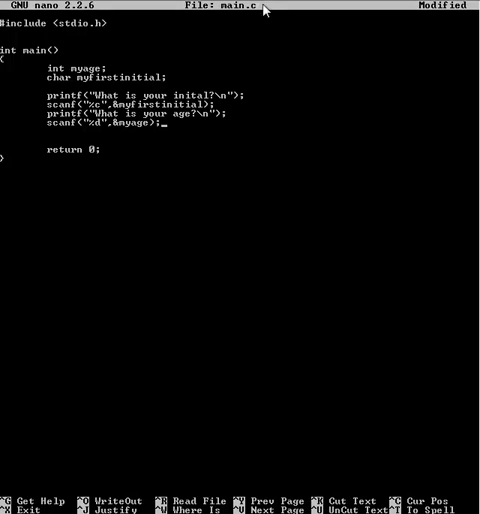
{"action": "mouse_move", "coordinate": [209, 76]}
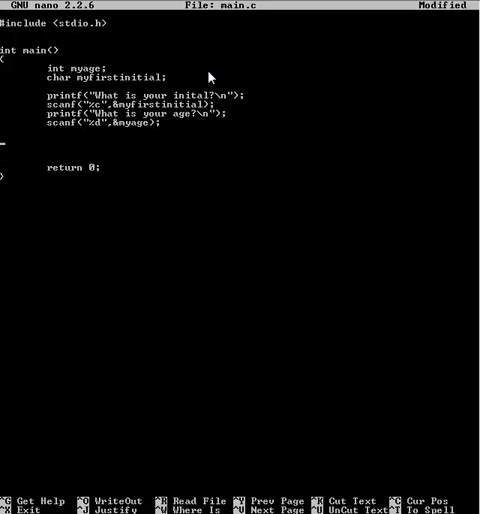
- Write if(myage == 5) with a braced body printing "Happy 5th birthday!"
{"action": "type", "text": "if("}
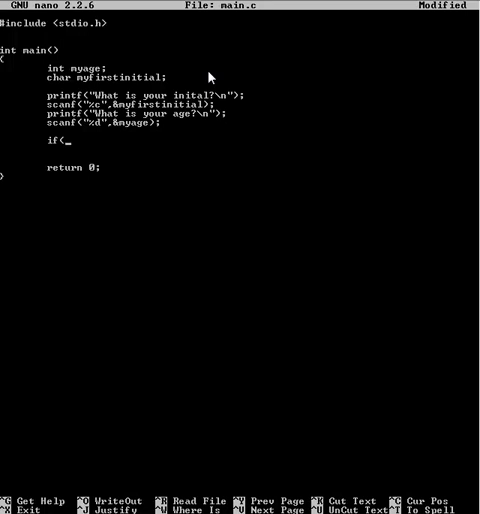
{"action": "type", "text": "my"}
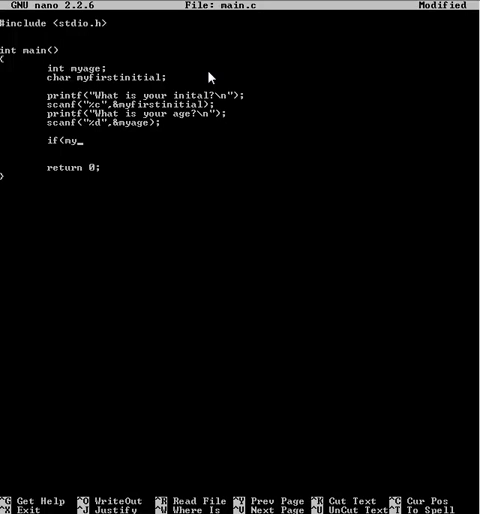
{"action": "type", "text": "age == 5){"}
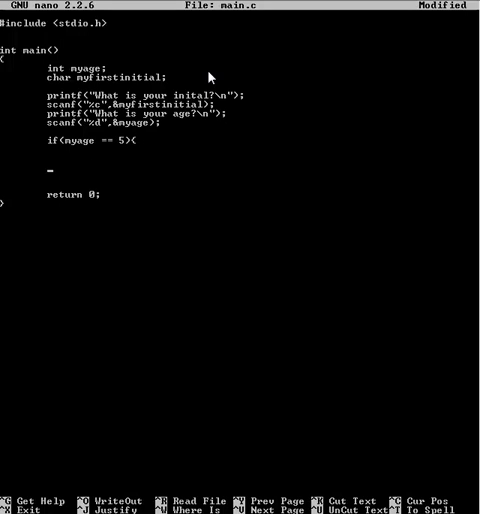
{"action": "type", "text": "}"}
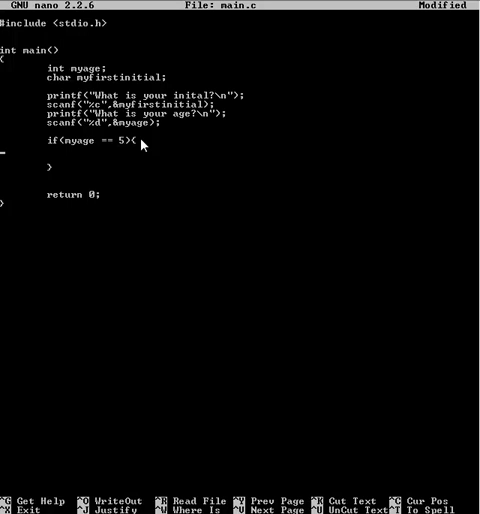
{"action": "key", "text": "Enter"}
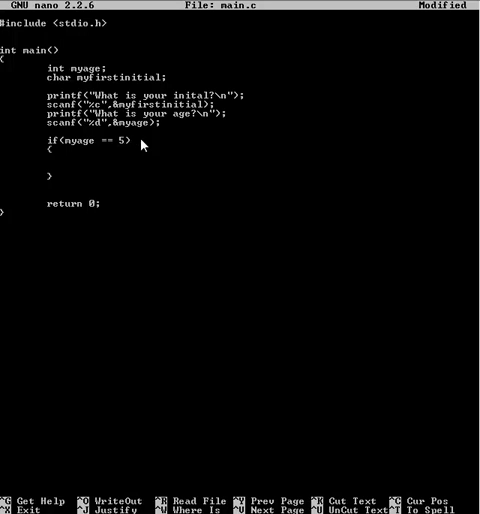
{"action": "type", "text": "print"}
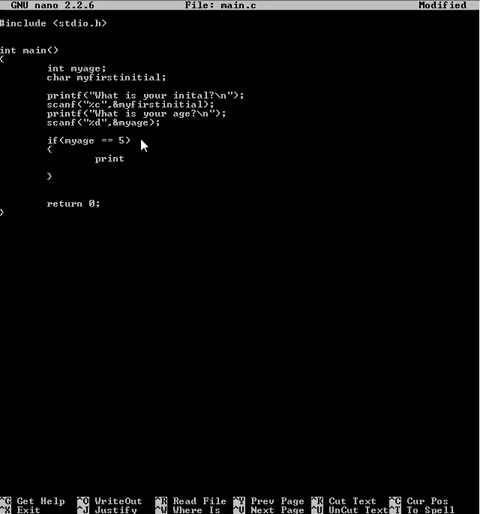
{"action": "type", "text": "f(\""}
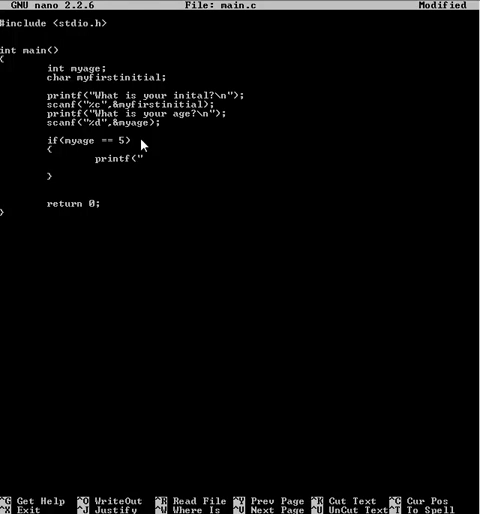
{"action": "type", "text": "Happy 5"}
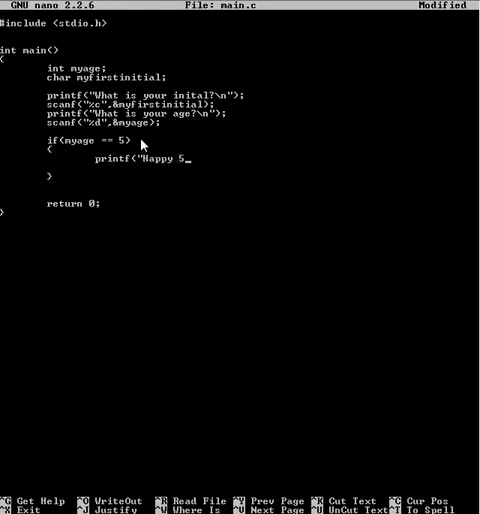
{"action": "type", "text": "th bir"}
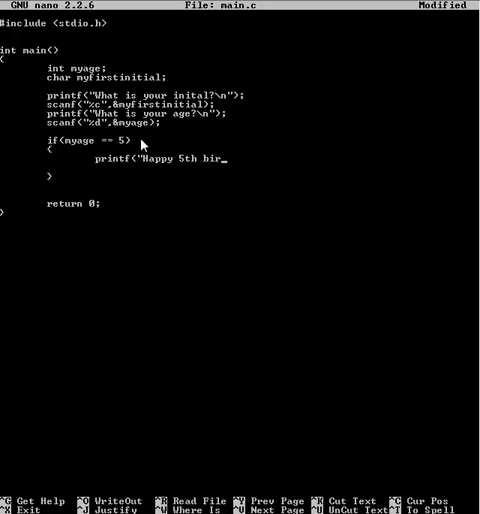
{"action": "type", "text": "thday!"}
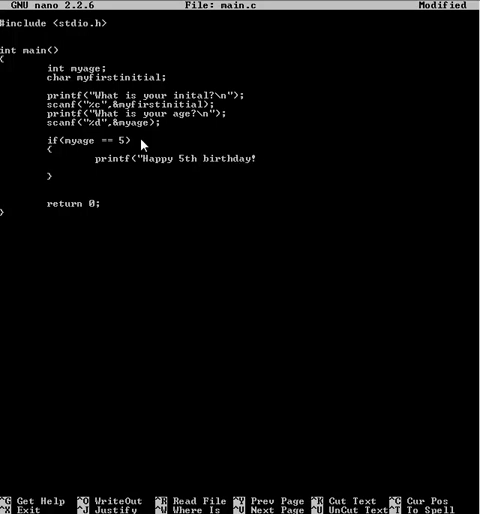
{"action": "type", "text": "\");"}
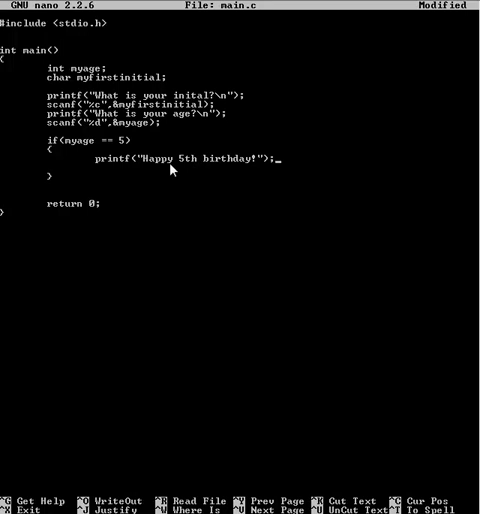
{"action": "mouse_move", "coordinate": [56, 152]}
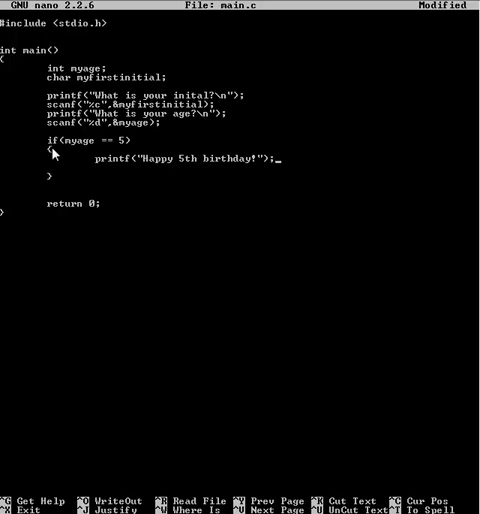
{"action": "mouse_move", "coordinate": [83, 142]}
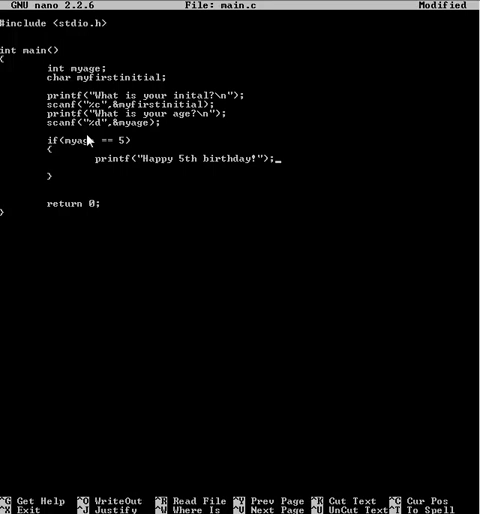
{"action": "mouse_move", "coordinate": [93, 160]}
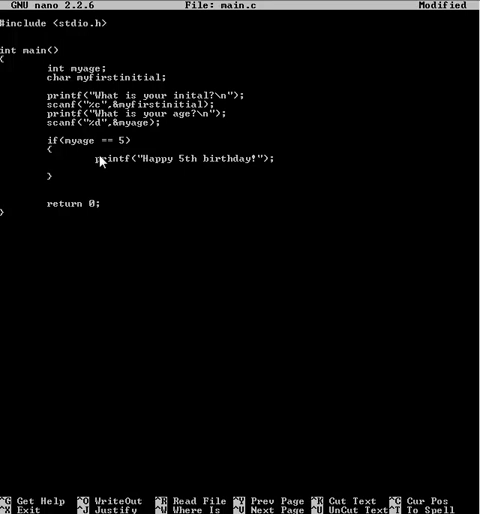
{"action": "mouse_move", "coordinate": [72, 168]}
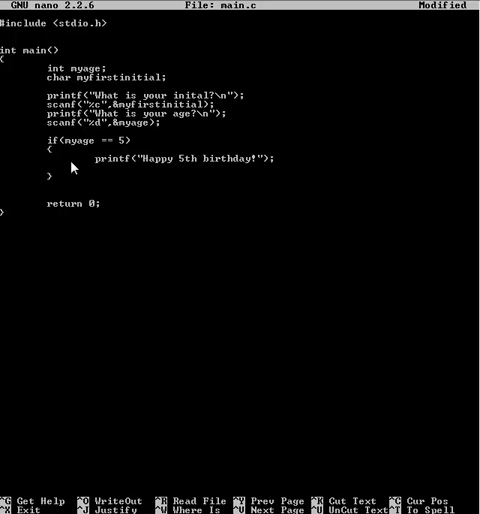
{"action": "mouse_move", "coordinate": [77, 178]}
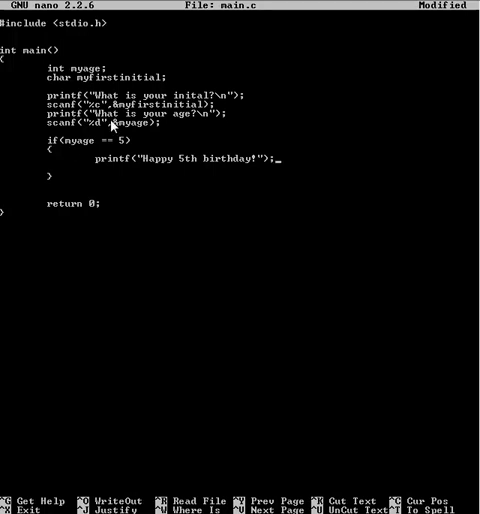
{"action": "mouse_move", "coordinate": [100, 150]}
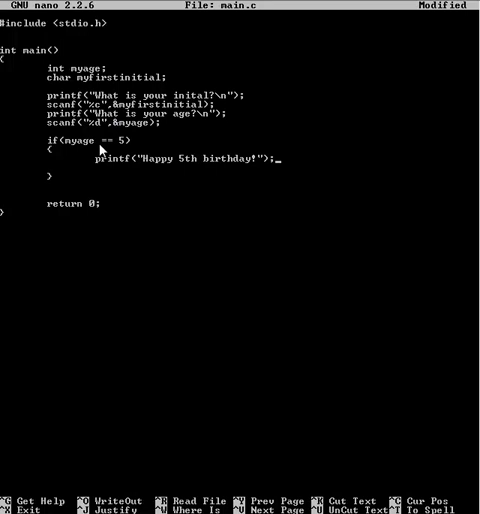
{"action": "mouse_move", "coordinate": [118, 142]}
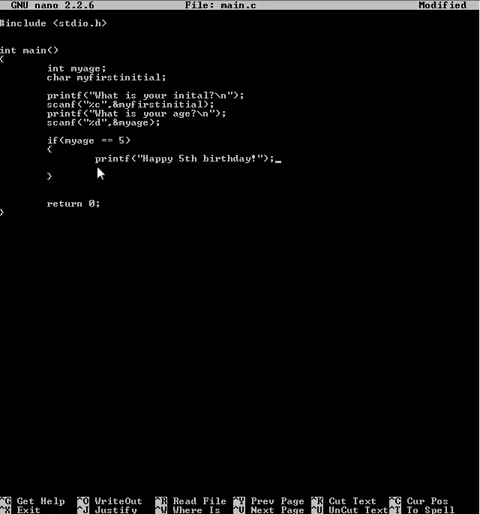
{"action": "mouse_move", "coordinate": [263, 168]}
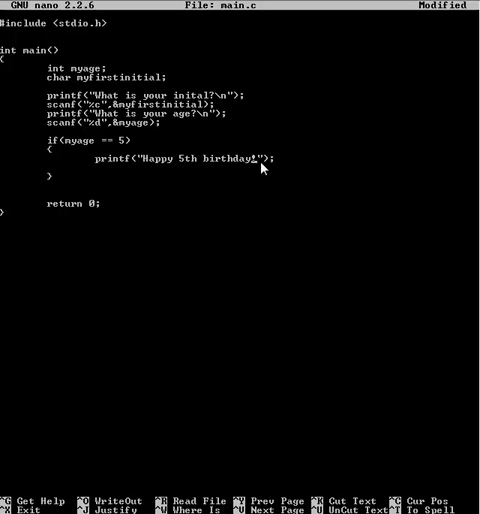
- End the birthday printf with \n and settle the condition operator on myage == 5
{"action": "type", "text": "\\n"}
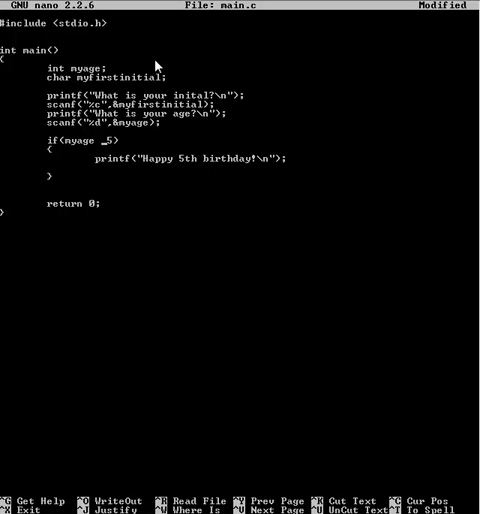
{"action": "type", "text": ">"}
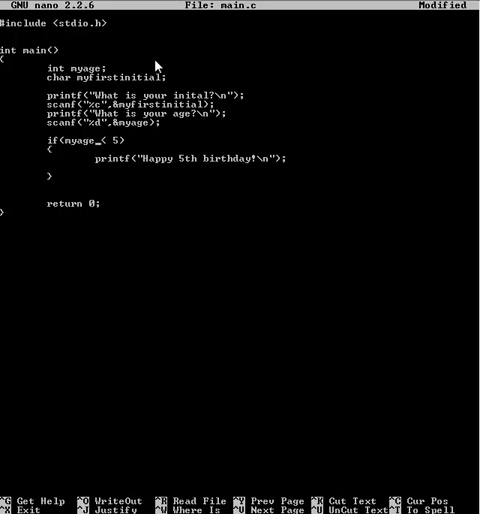
{"action": "type", "text": "="}
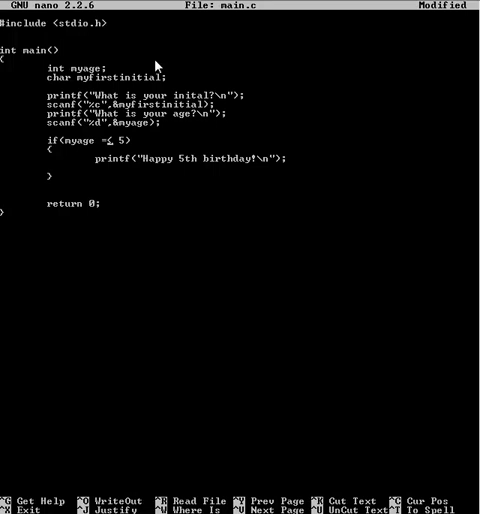
{"action": "key", "text": "Backspace"}
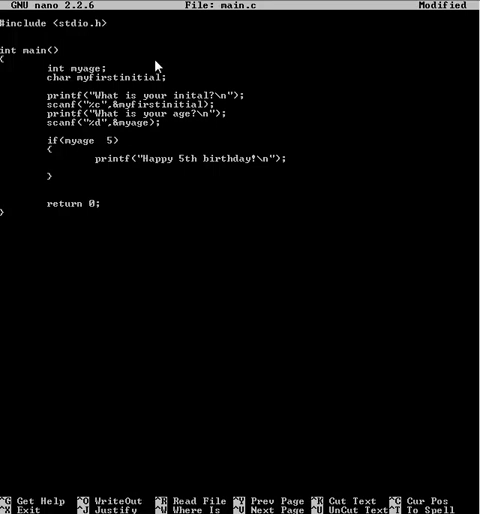
{"action": "type", "text": ">="}
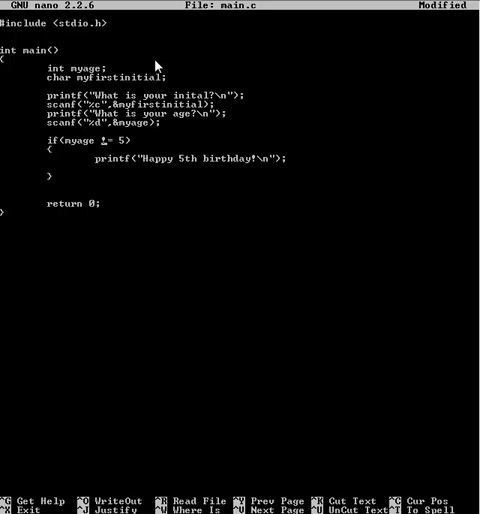
{"action": "type", "text": "!"}
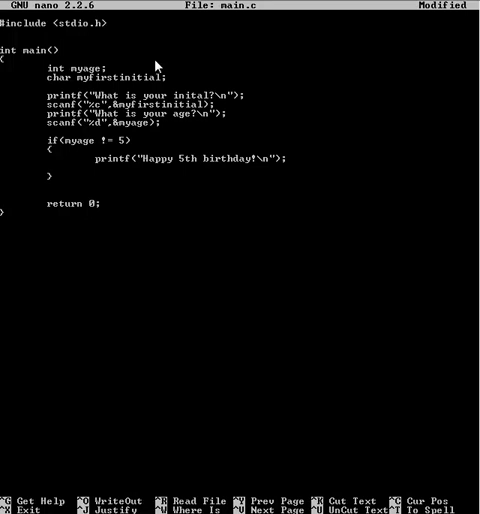
{"action": "type", "text": "=="}
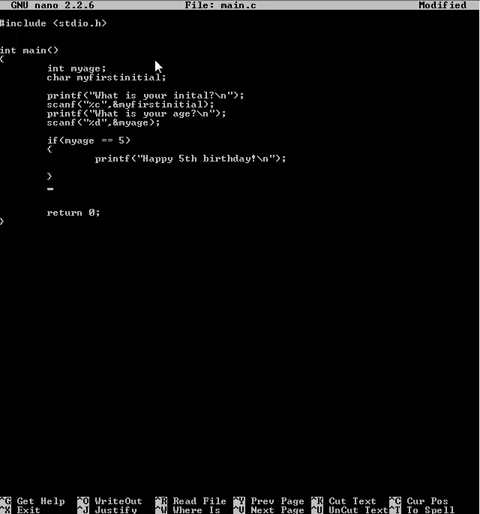
- Start a second if block testing myfirstinital == 'c'
{"action": "type", "text": "if("}
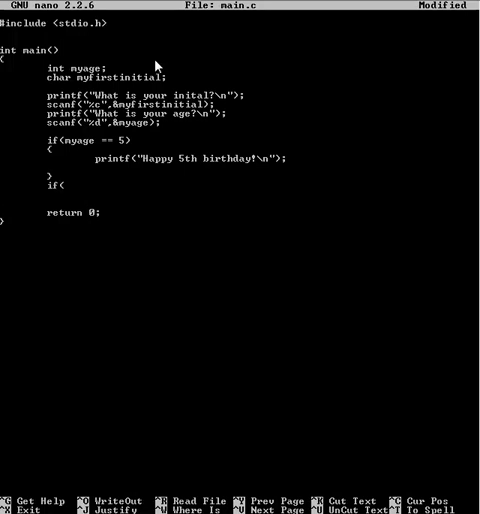
{"action": "type", "text": "myfirstinital"}
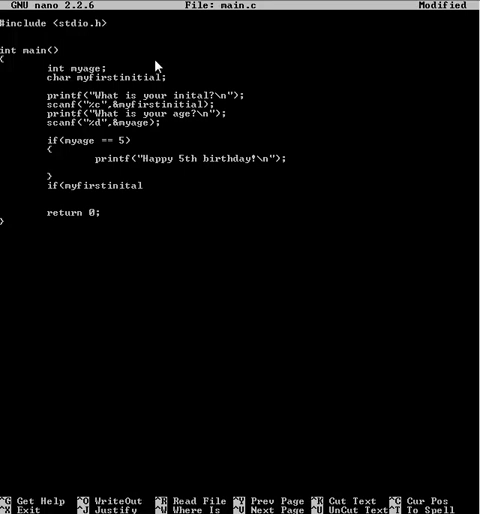
{"action": "type", "text": "<"}
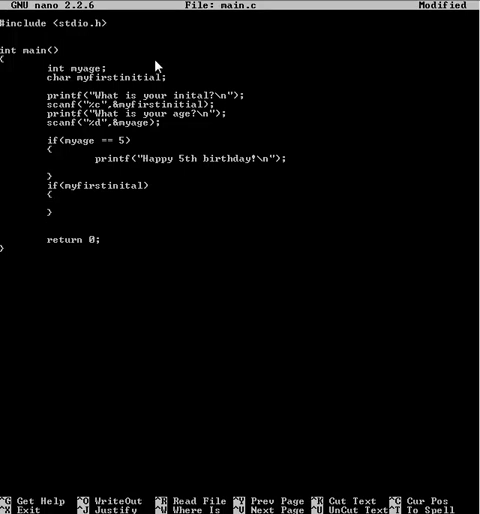
{"action": "type", "text": "="}
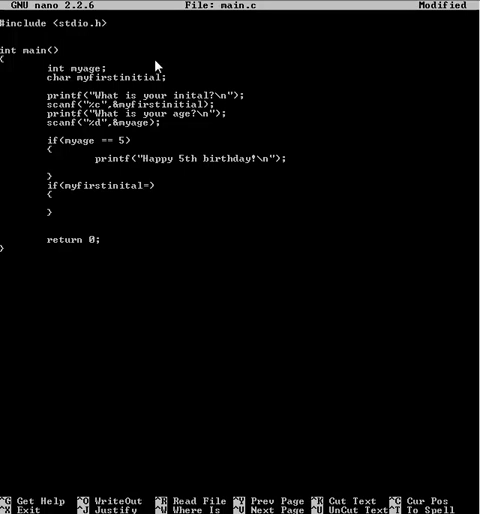
{"action": "type", "text": "== '\\"}
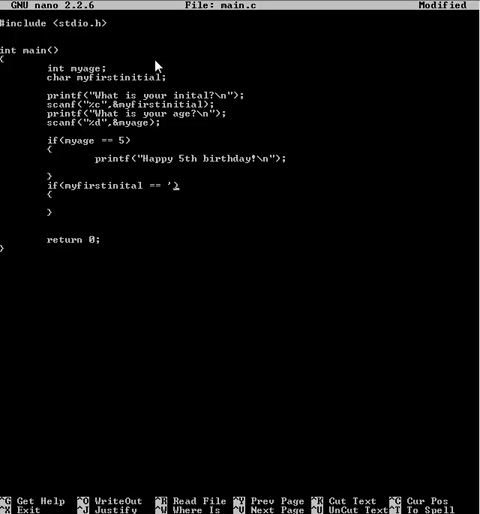
{"action": "type", "text": "c'"}
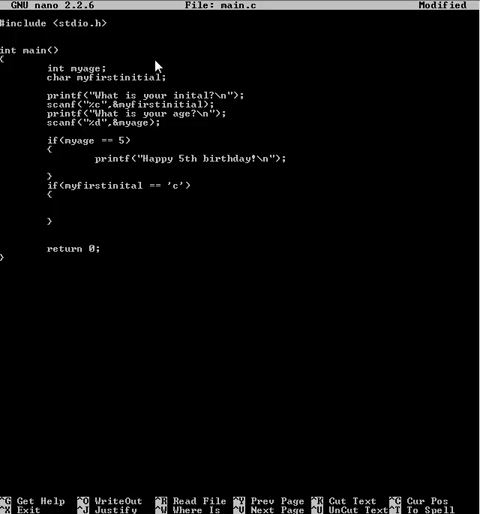
{"action": "type", "text": "_"}
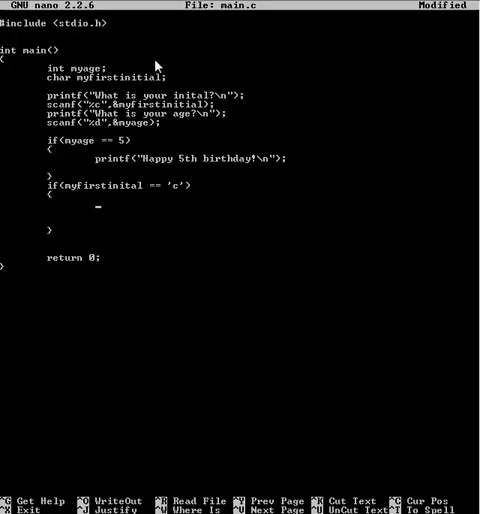
- Add a "Hey Charlie" printf inside the block and save main.c
{"action": "type", "text": "printf"}
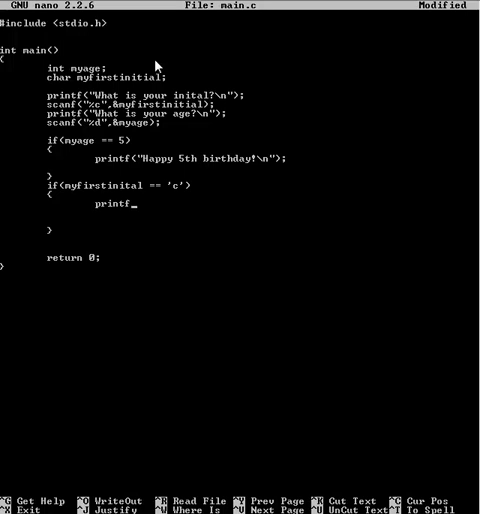
{"action": "type", "text": "\"Hey"}
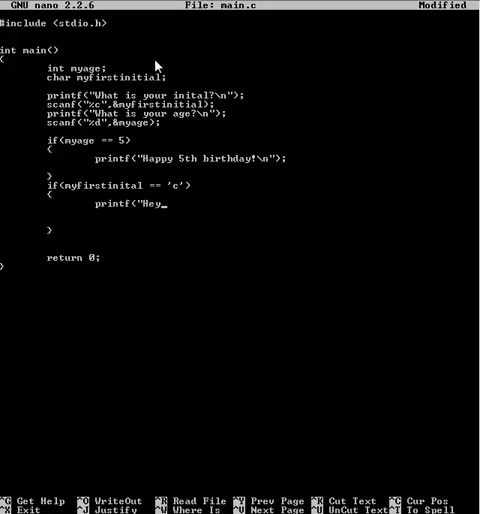
{"action": "type", "text": "Ca"}
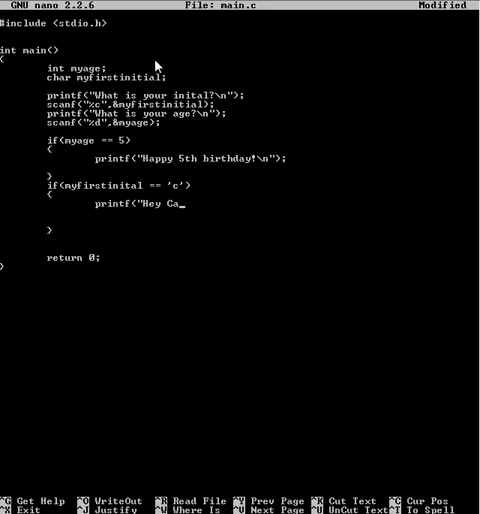
{"action": "type", "text": "rkl"}
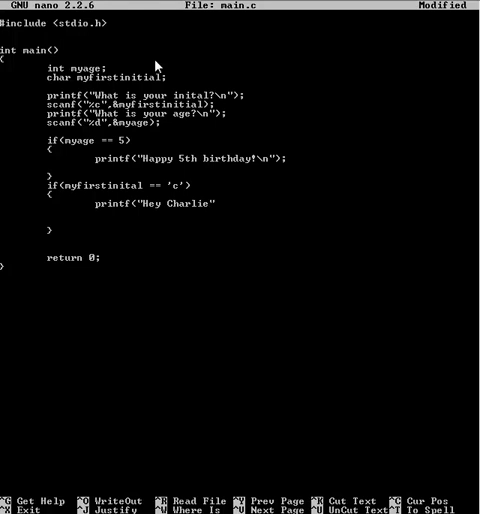
{"action": "type", "text": ";"}
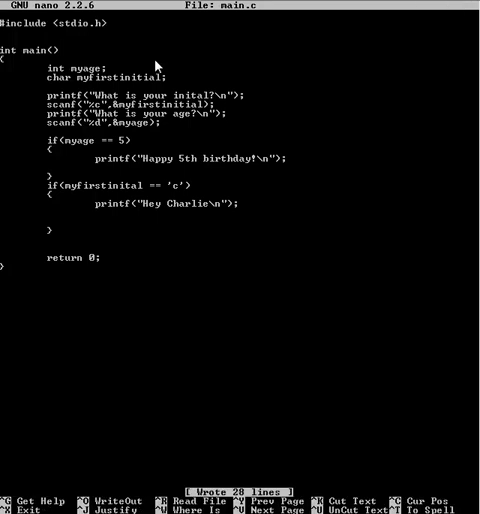
- Compile main.c, rename the misspelled variable to myfirstinitial, save, and retype gcc -o
{"action": "key", "text": "ctrl+x"}
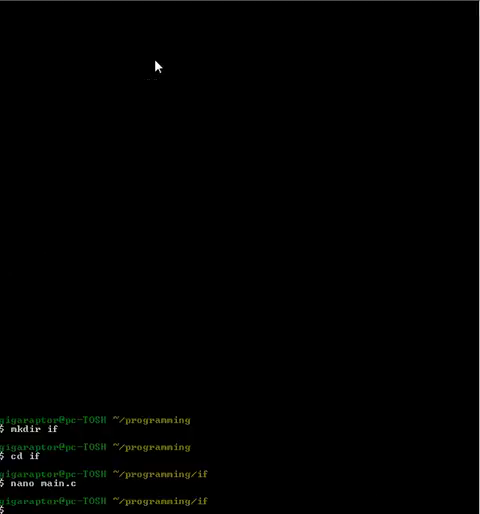
{"action": "type", "text": "gcc -o"}
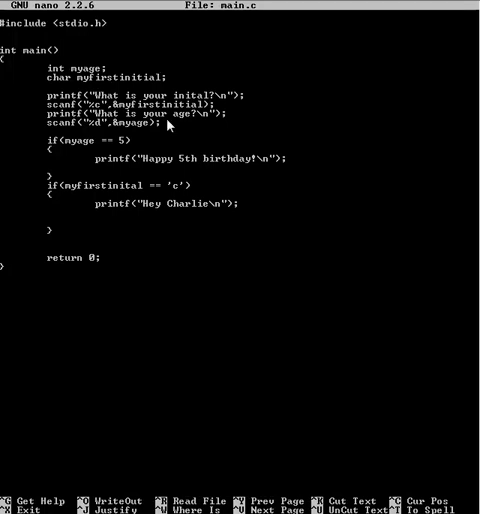
{"action": "mouse_move", "coordinate": [137, 216]}
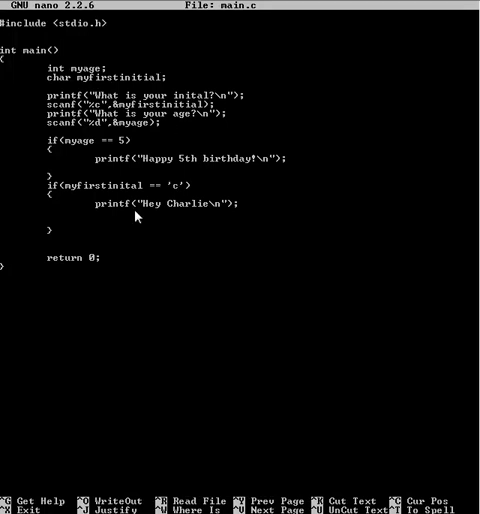
{"action": "mouse_move", "coordinate": [145, 210]}
{"action": "type", "text": "i"}
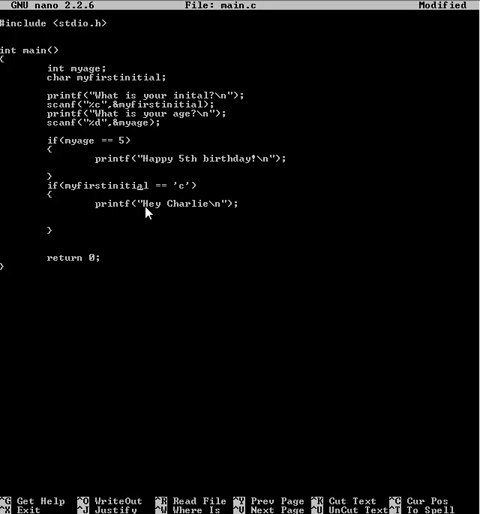
{"action": "key", "text": "ctrl+o"}
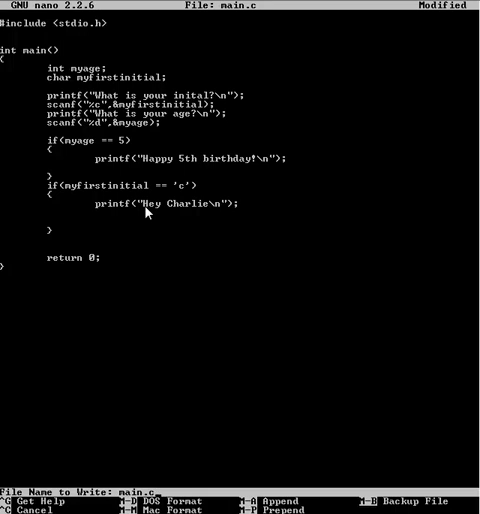
{"action": "key", "text": "ctrl+x"}
{"action": "type", "text": "gcc -o if main.c"}
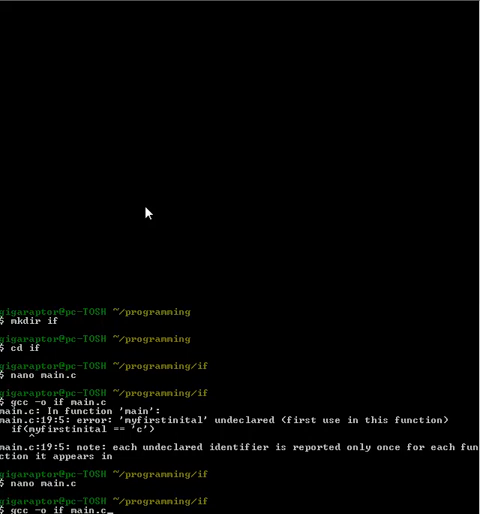
- Recompile main.c and run ./if, answering c and 5 to print both messages
{"action": "scroll", "scroll_direction": "down", "scroll_amount": 3}
{"action": "type", "text": "./"}
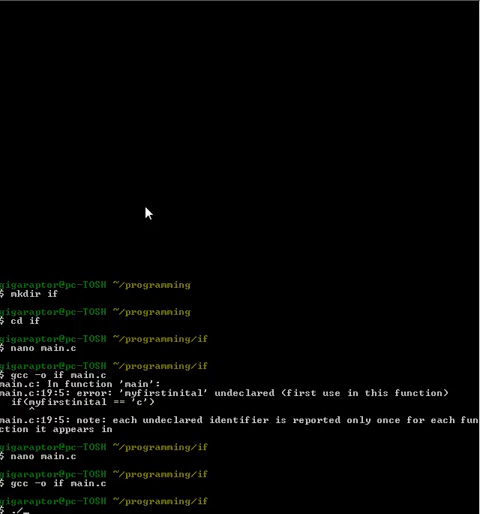
{"action": "type", "text": "if"}
{"action": "key", "text": "Return"}
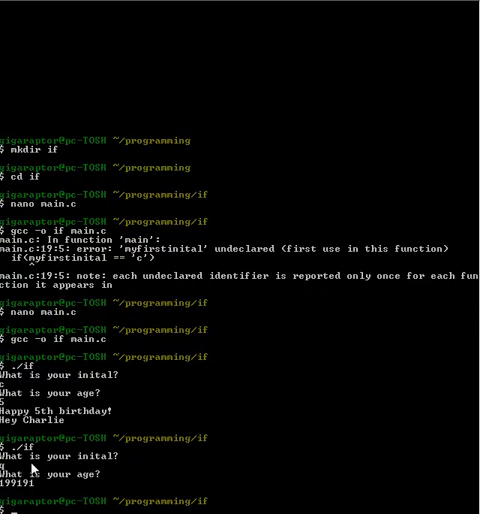
{"action": "mouse_move", "coordinate": [184, 499]}
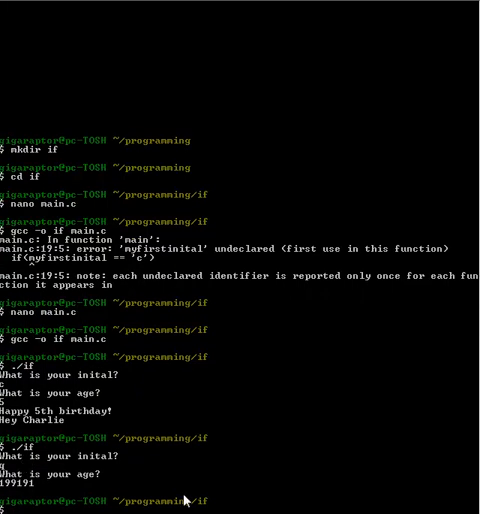
{"action": "mouse_move", "coordinate": [210, 502]}
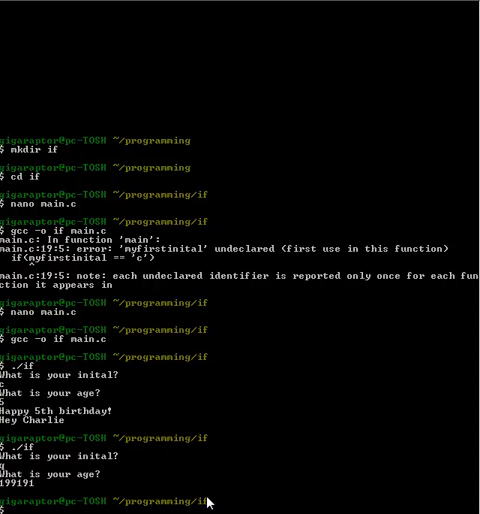
{"action": "mouse_move", "coordinate": [218, 483]}
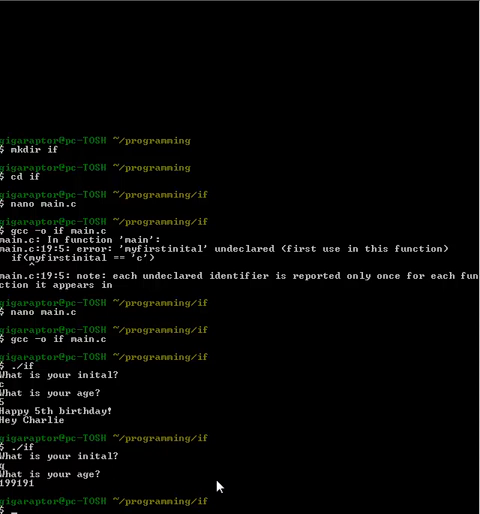
{"action": "mouse_move", "coordinate": [221, 478]}
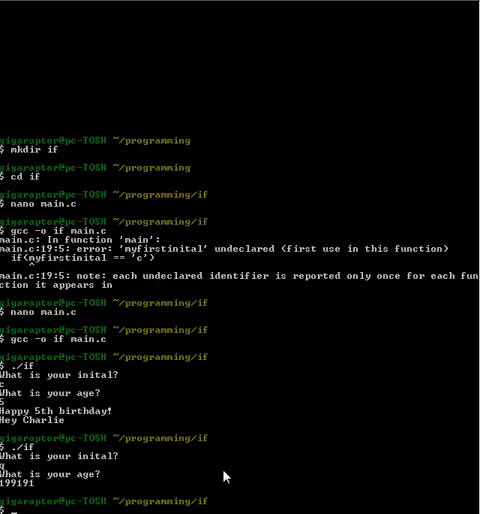